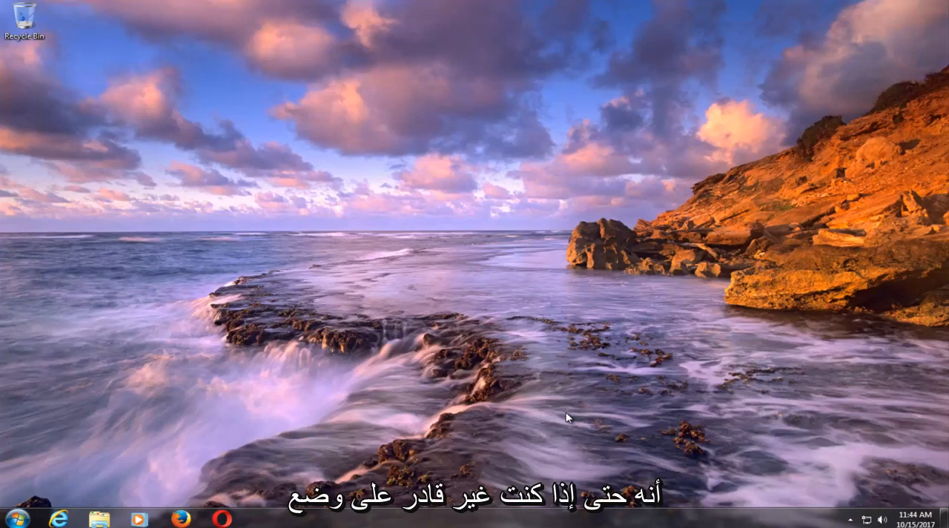
mouse_move(19, 287)
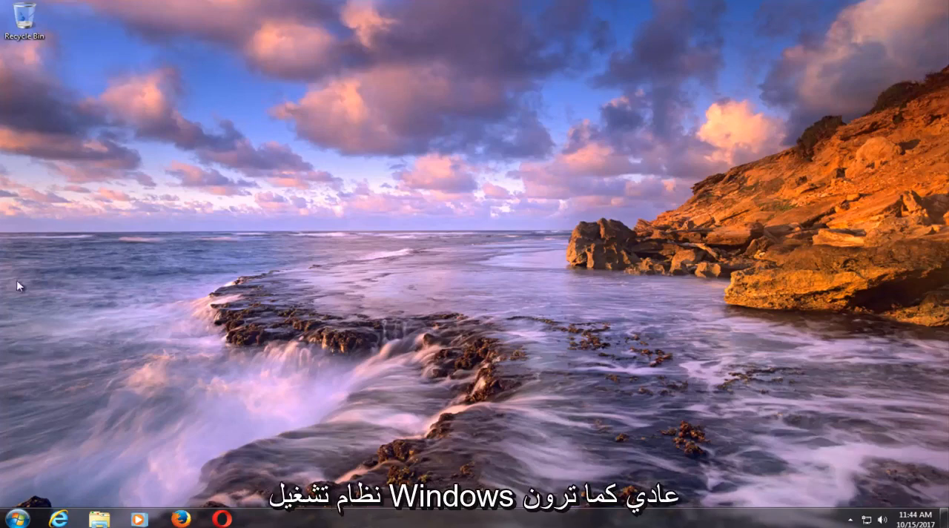
mouse_move(434, 278)
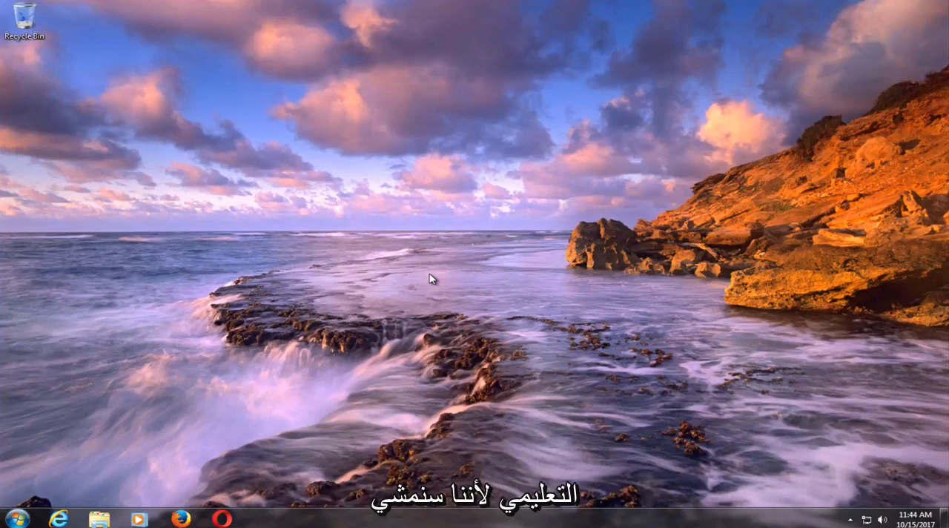
mouse_move(150, 285)
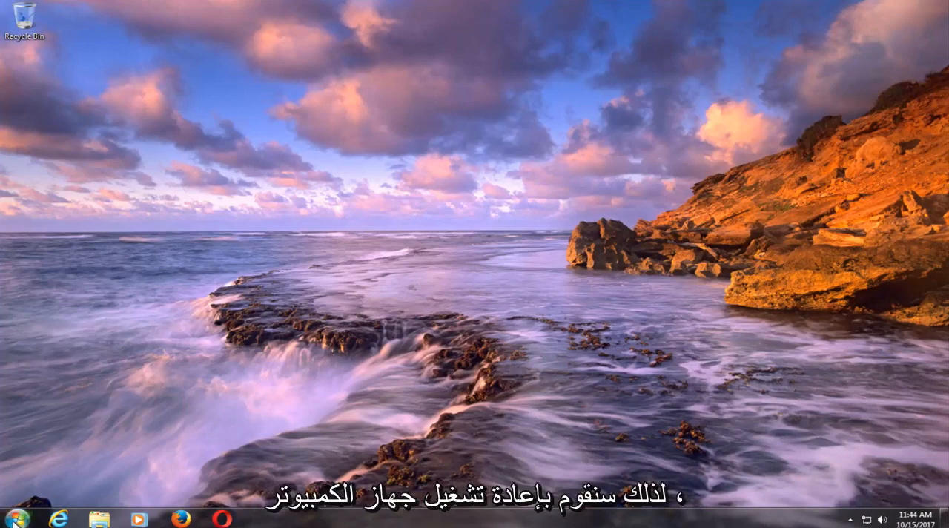
Restart Windows using Restart from the Start menu's Shut down options
left_click(14, 519)
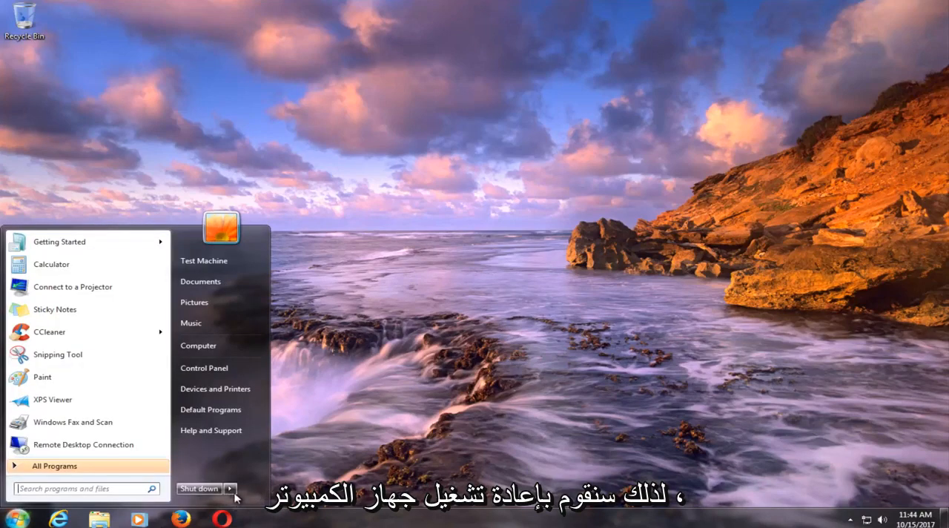
left_click(231, 488)
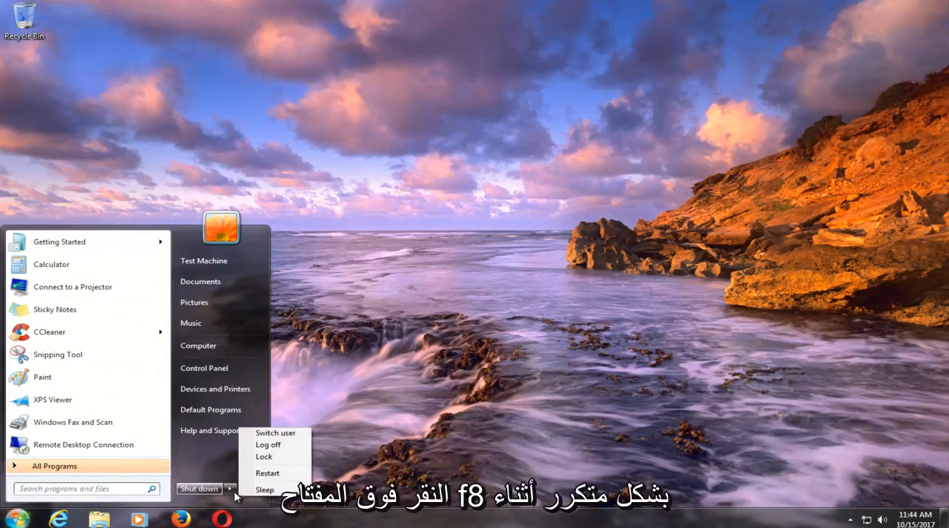
mouse_move(268, 473)
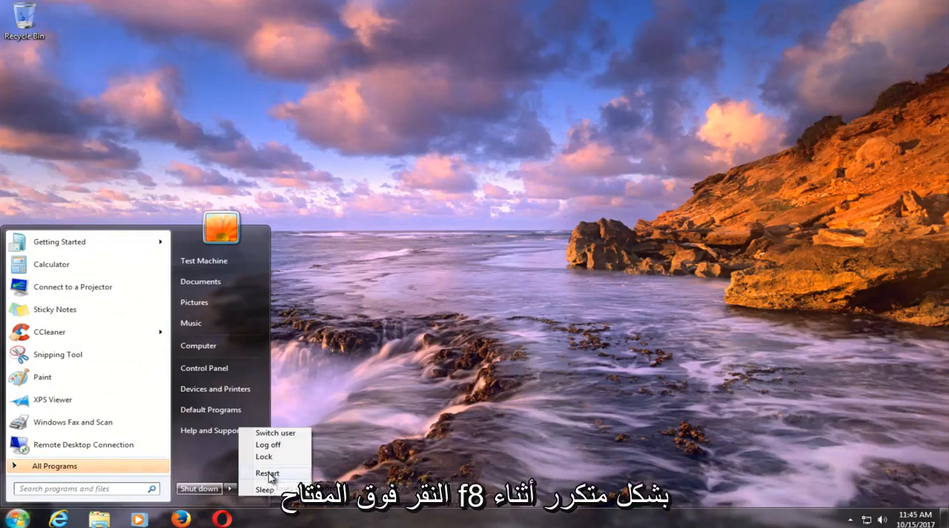
left_click(268, 473)
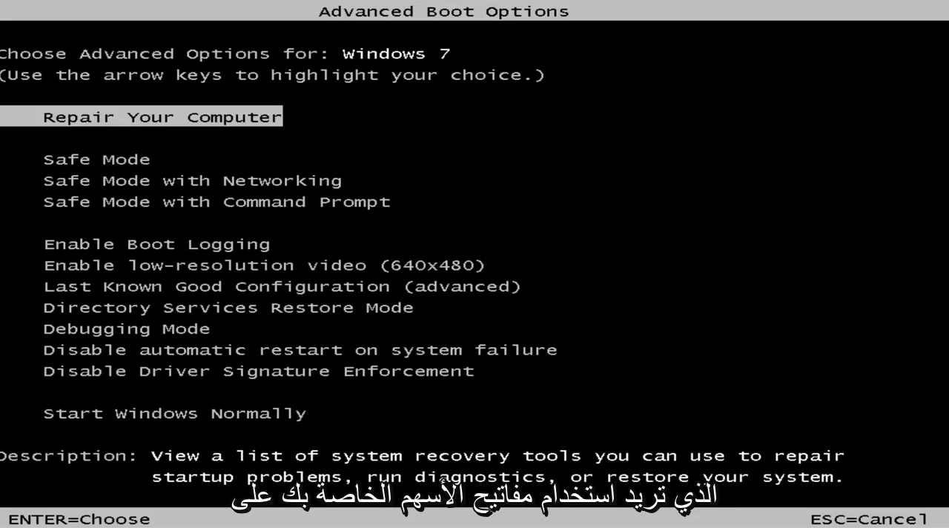
Browse the Safe Mode, Safe Mode with Networking and Command Prompt boot choices, then boot Safe Mode
key("Down")
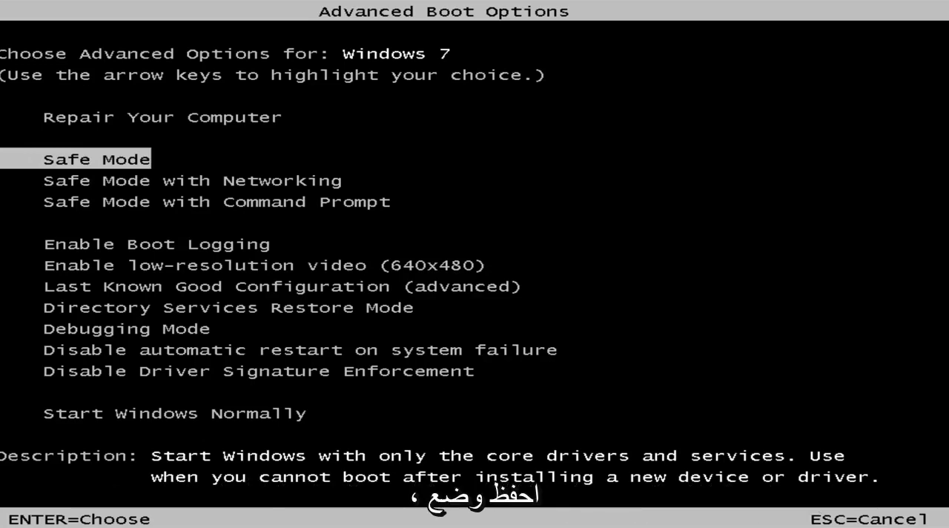
key("Down")
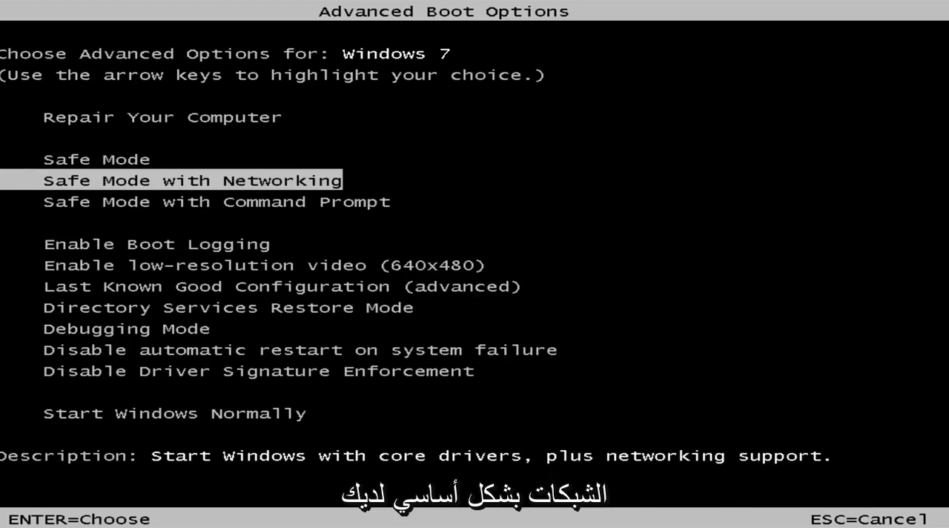
key("up")
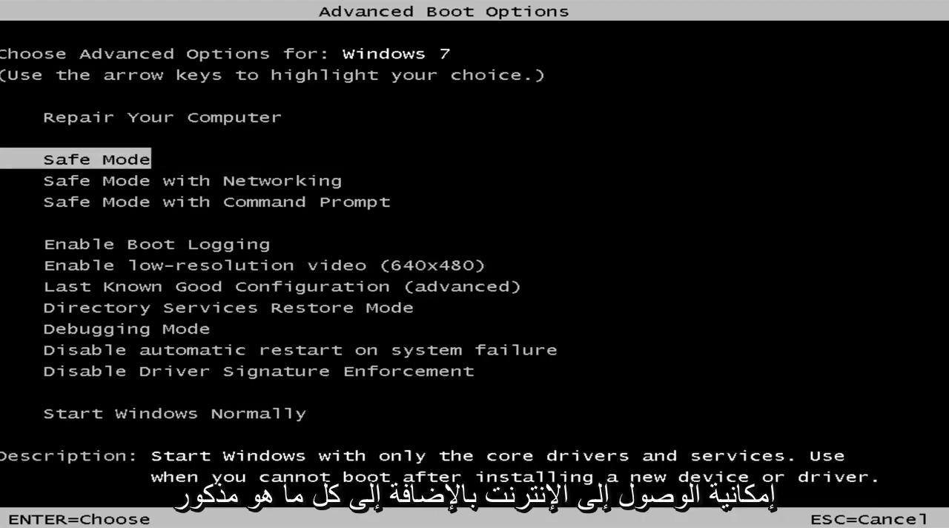
key("down")
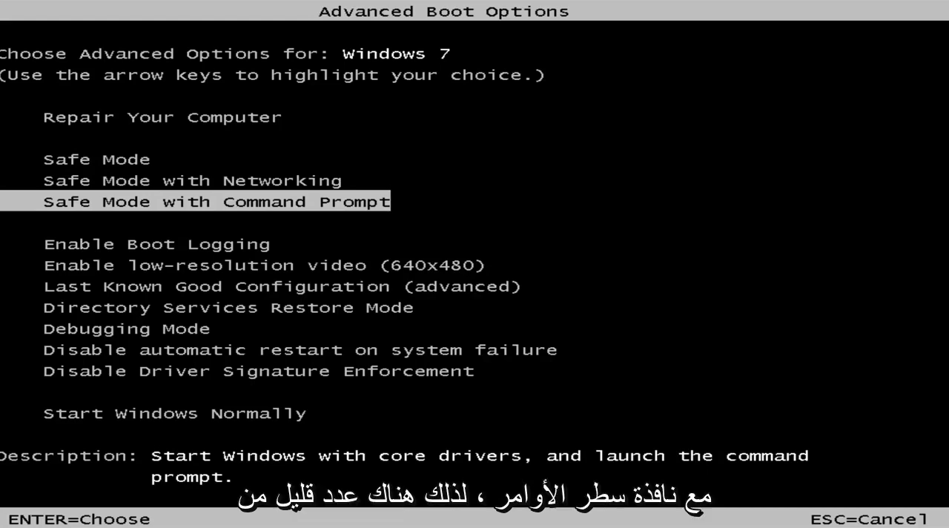
key("Up")
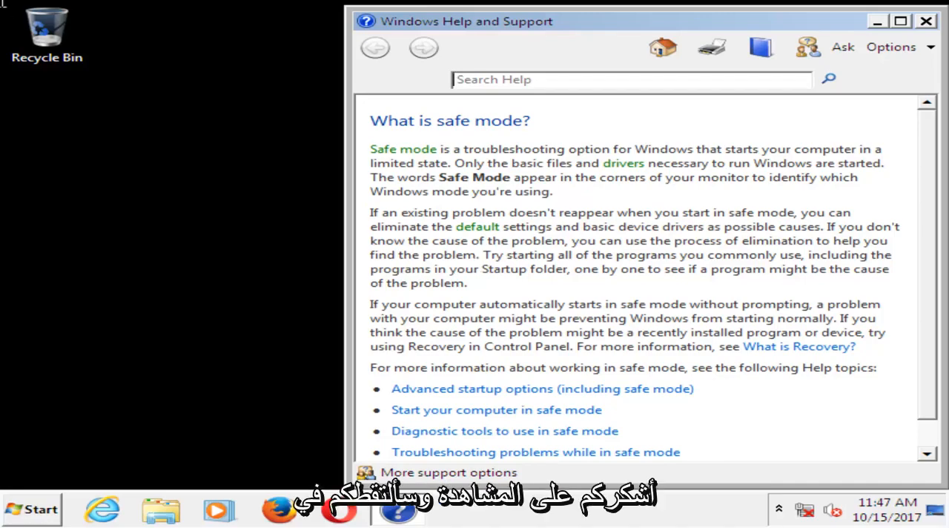
Close the Windows Help and Support safe mode page, leaving the bare Safe Mode desktop
left_click(925, 20)
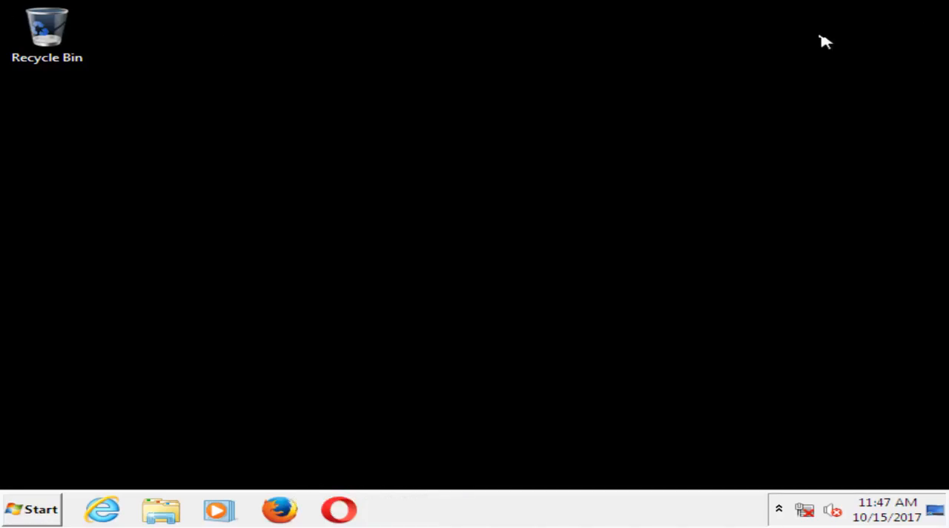